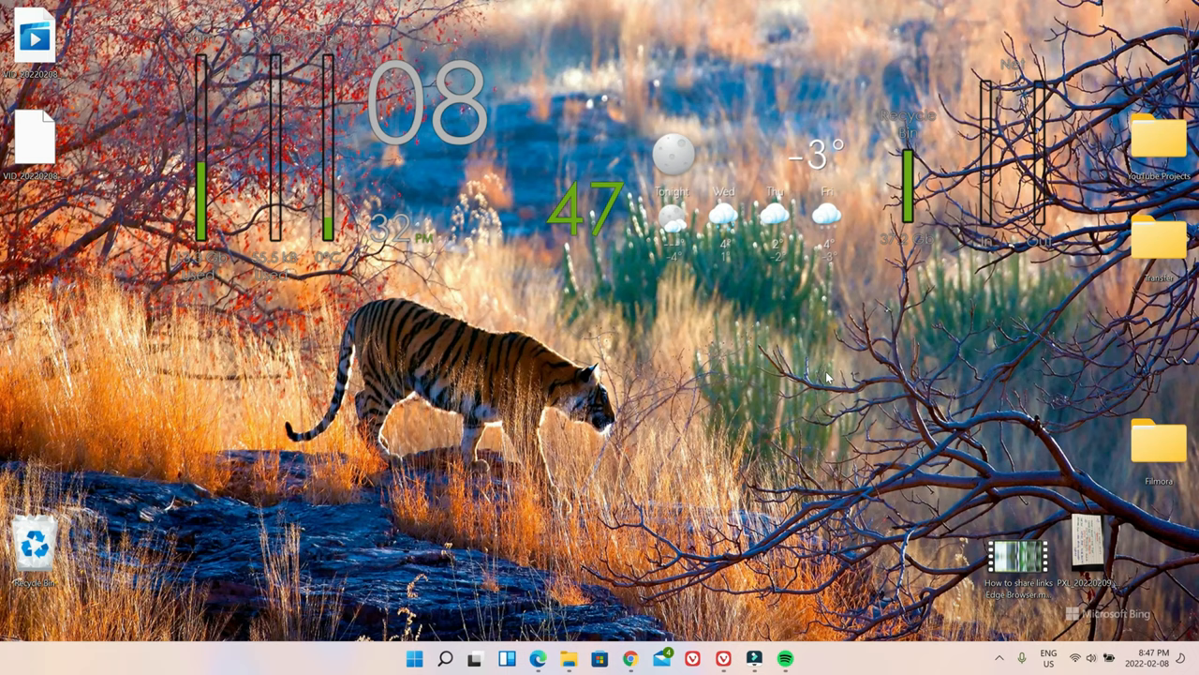
Bring up the Windows Search panel from the taskbar.
{"action": "left_click", "coordinate": [446, 657]}
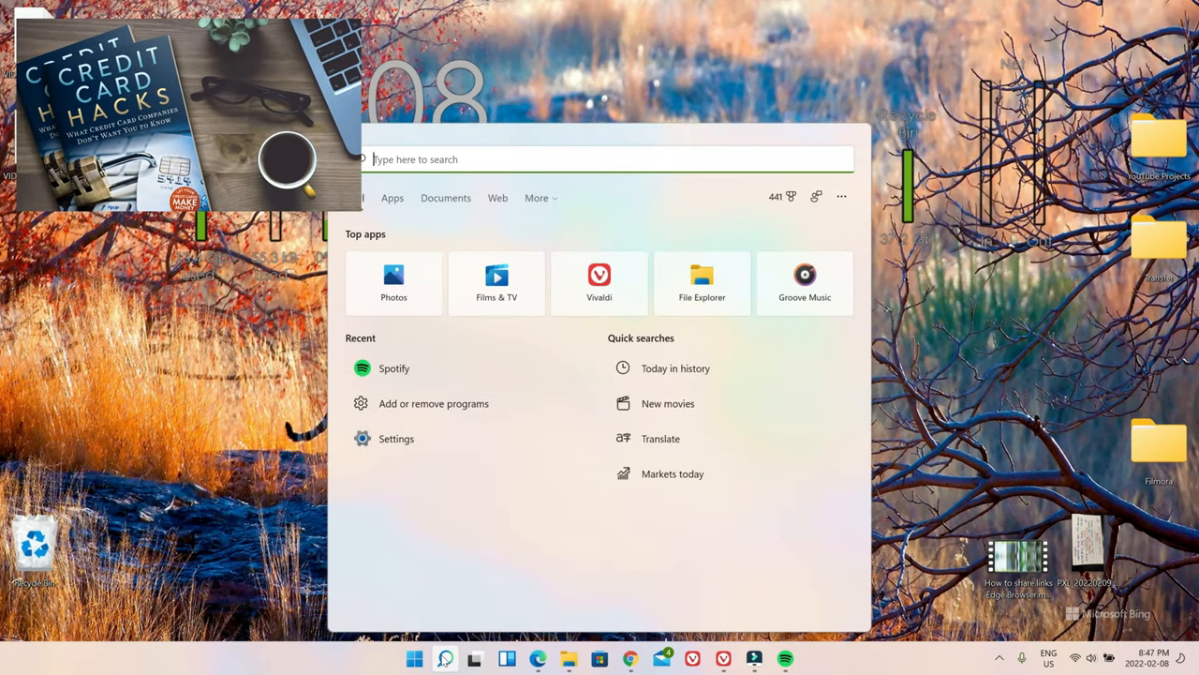
Search 'uni' so 'Add or remove programs' shows as the best match.
{"action": "type", "text": "unin"}
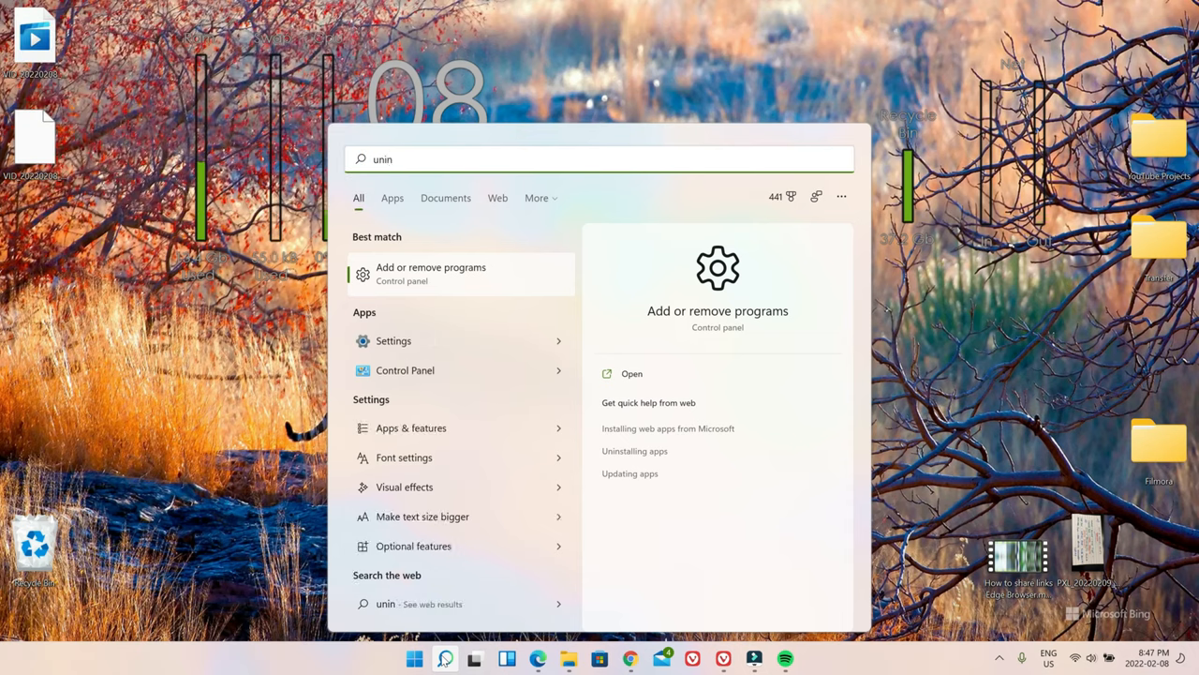
{"action": "mouse_move", "coordinate": [413, 546]}
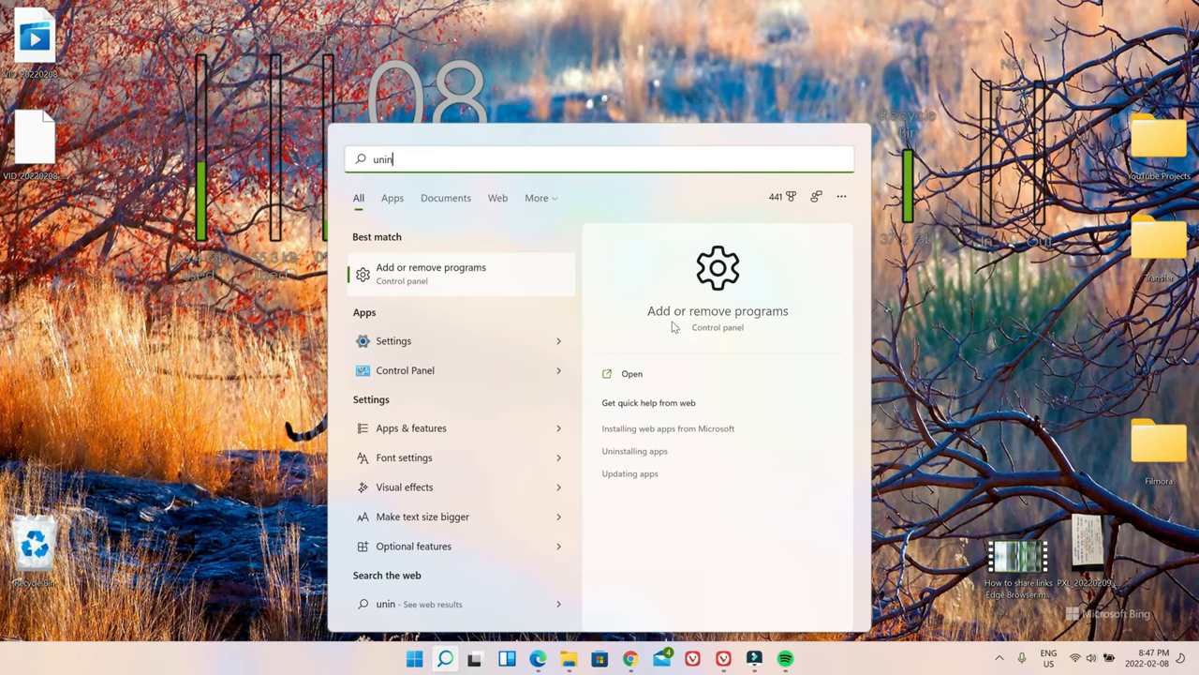
{"action": "mouse_move", "coordinate": [757, 319]}
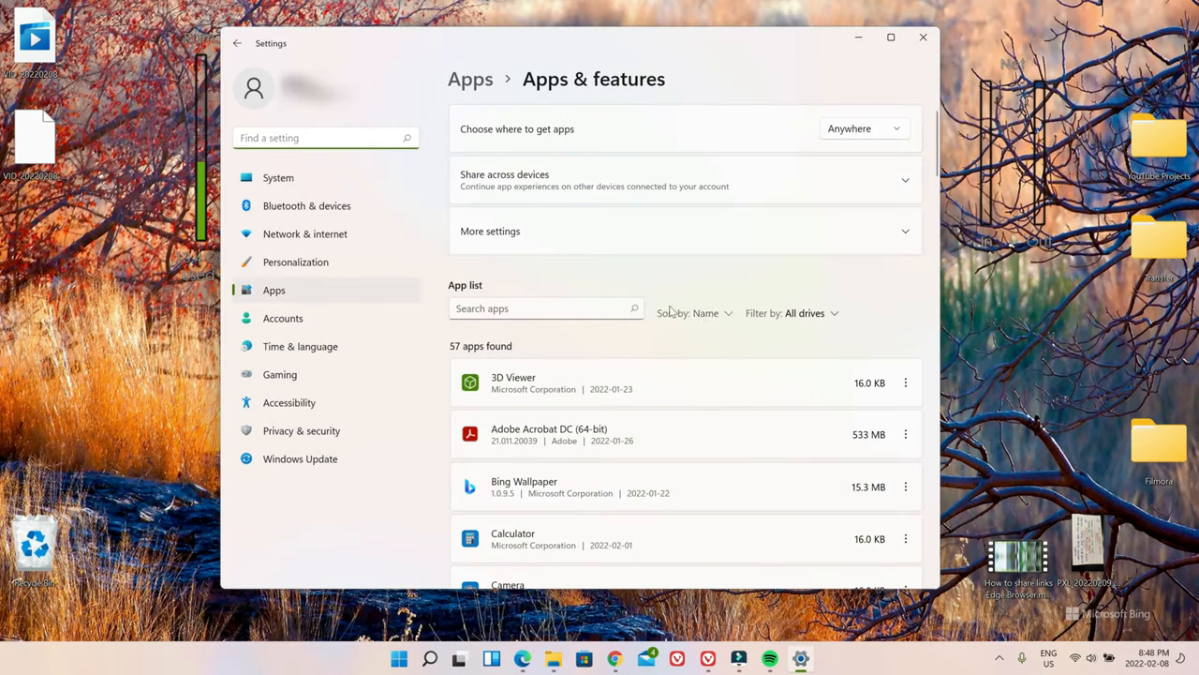
{"action": "mouse_move", "coordinate": [721, 559]}
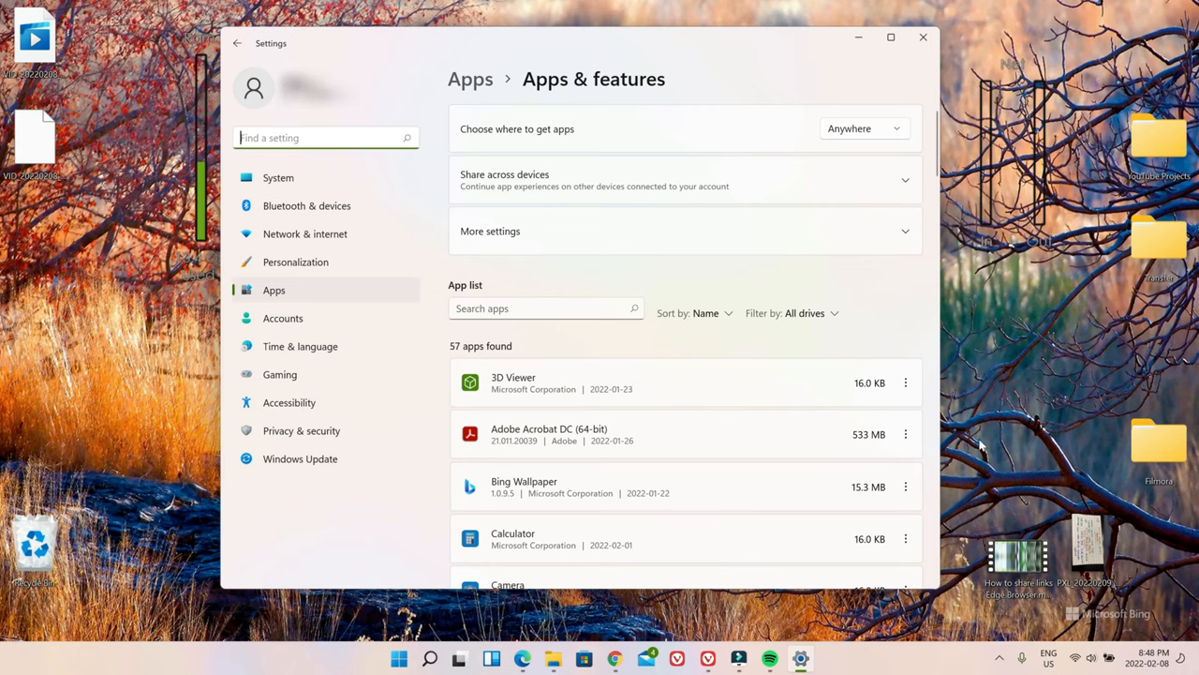
Reach the Apps & features app list and focus the Search apps box.
{"action": "scroll", "scroll_direction": "down", "scroll_amount": 3}
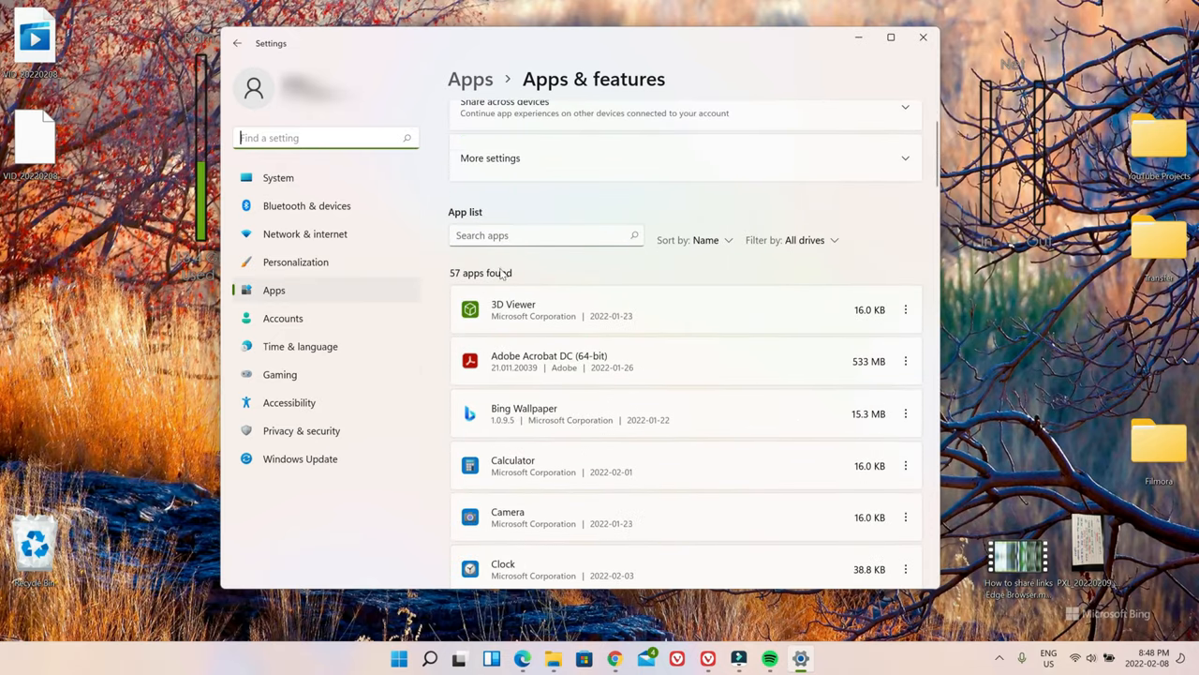
{"action": "left_click", "coordinate": [547, 236]}
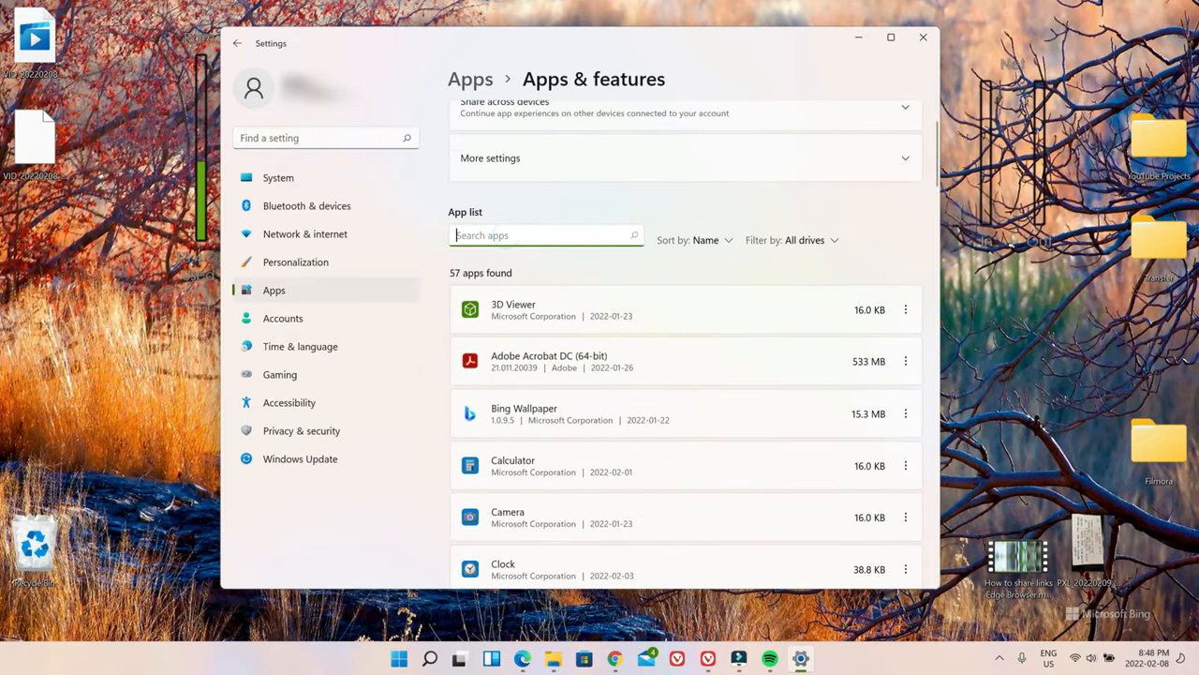
Filter the app list to 'spotify' and reveal Spotify's Uninstall option.
{"action": "type", "text": "spoti"}
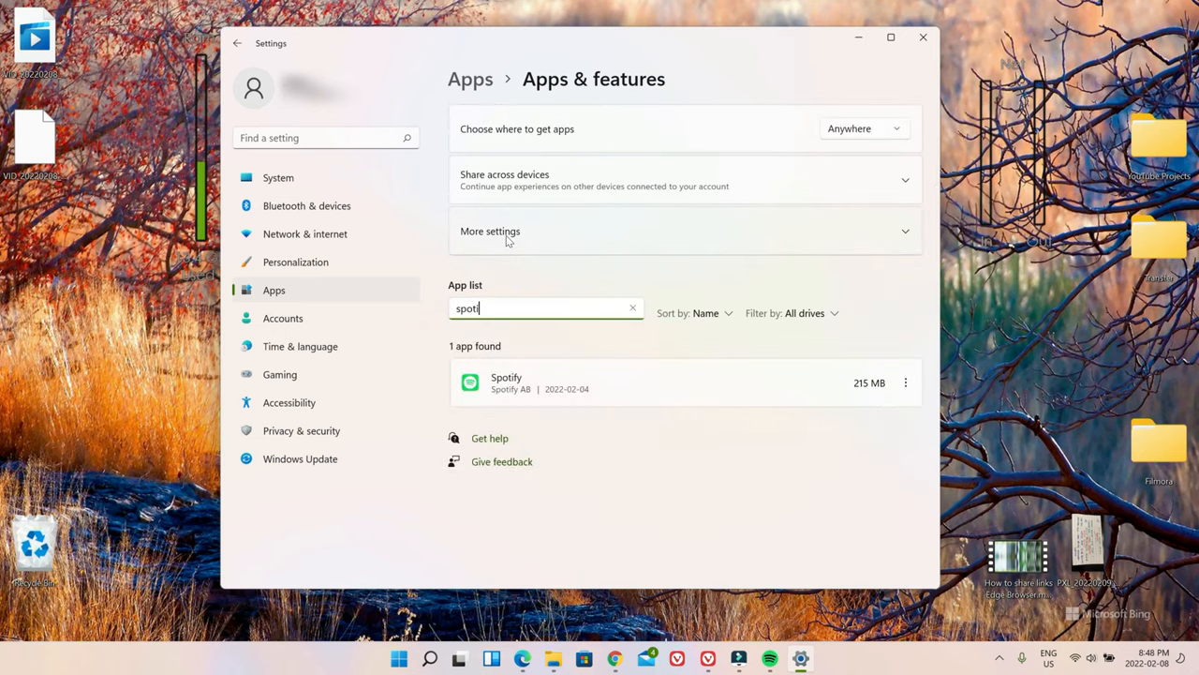
{"action": "type", "text": "fy"}
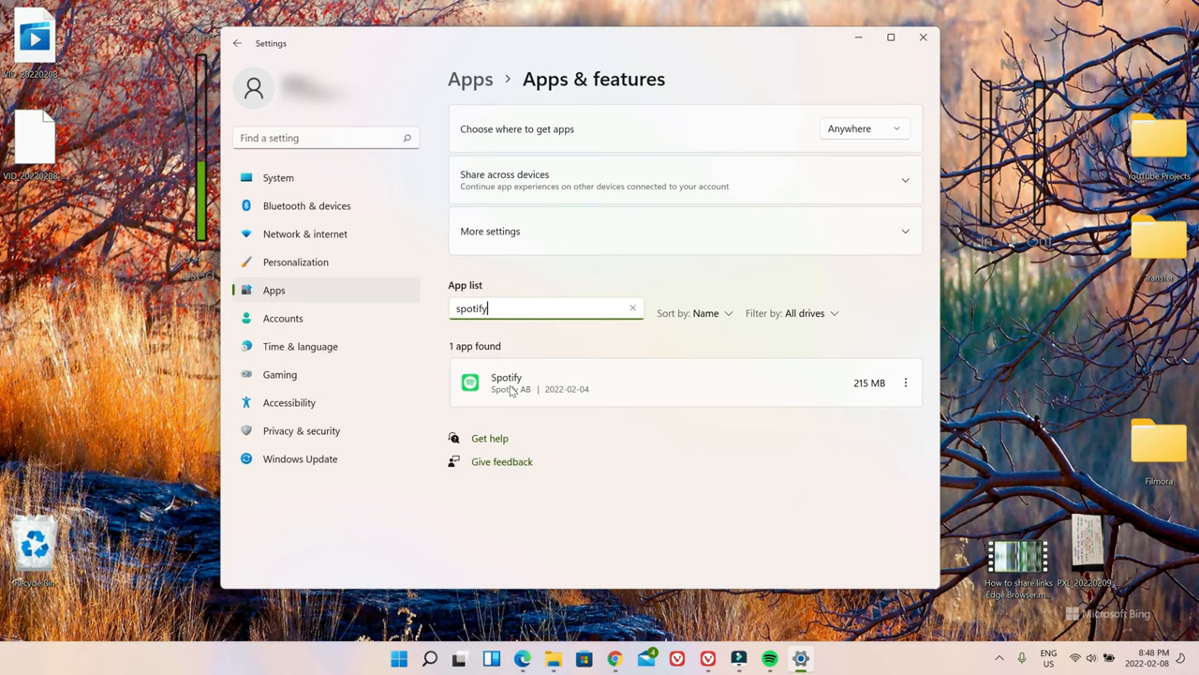
{"action": "mouse_move", "coordinate": [562, 388]}
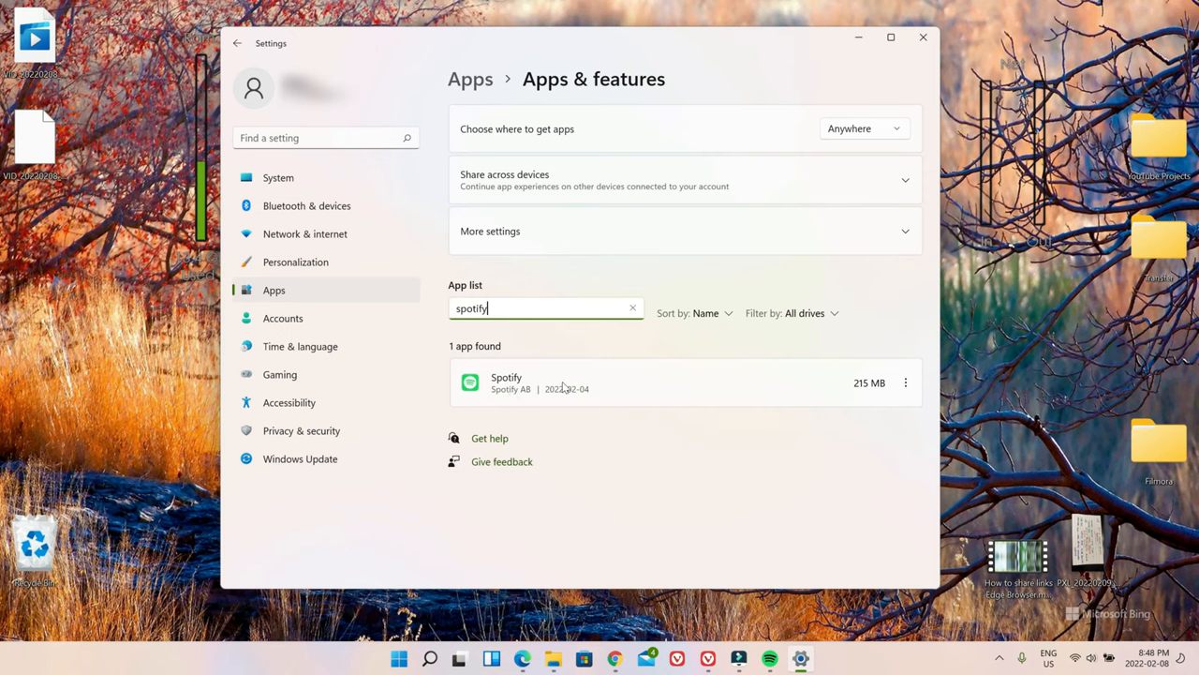
{"action": "left_click", "coordinate": [905, 382]}
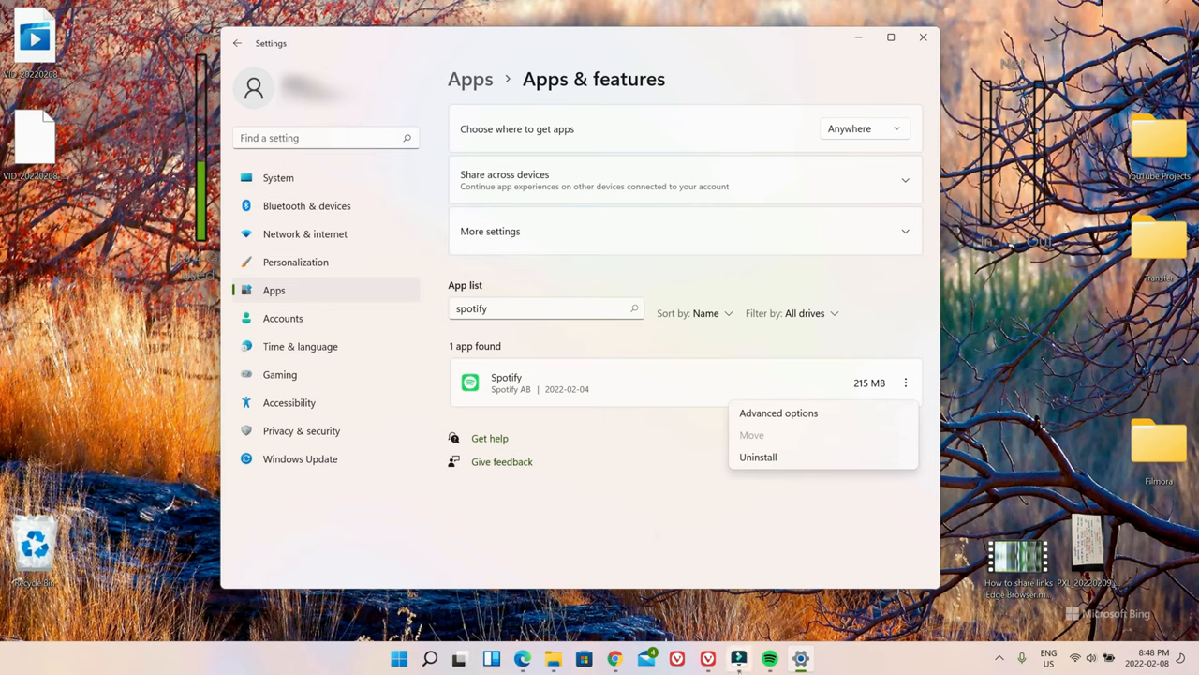
{"action": "mouse_move", "coordinate": [738, 660]}
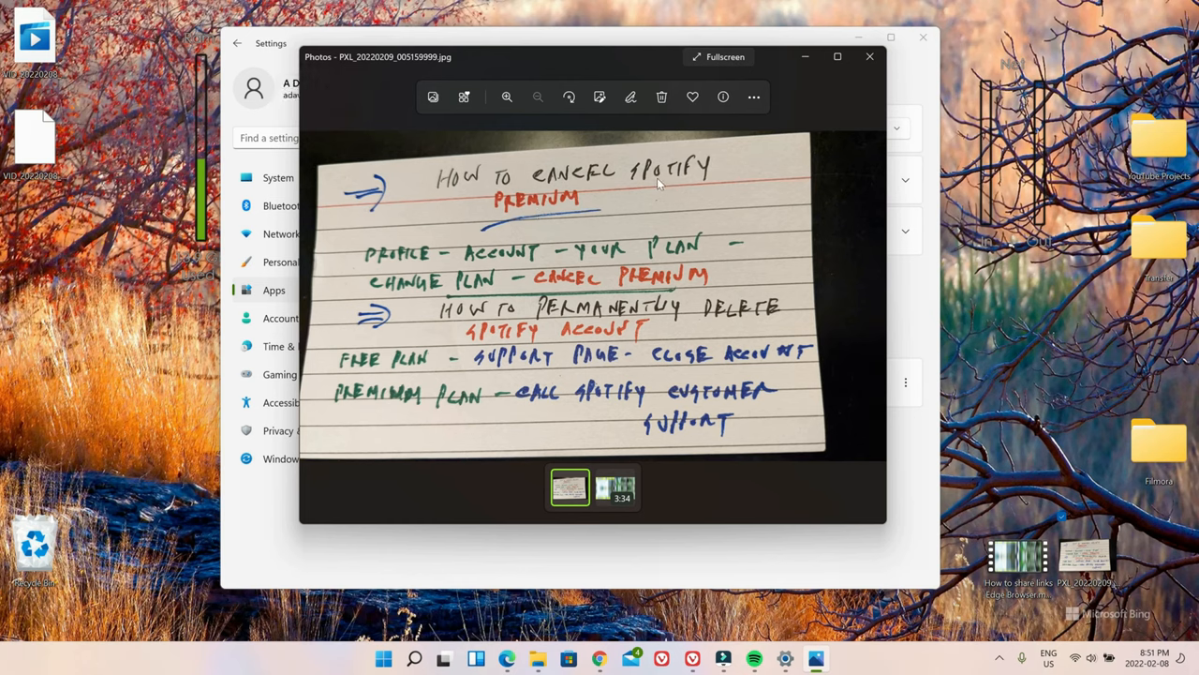
{"action": "mouse_move", "coordinate": [491, 233]}
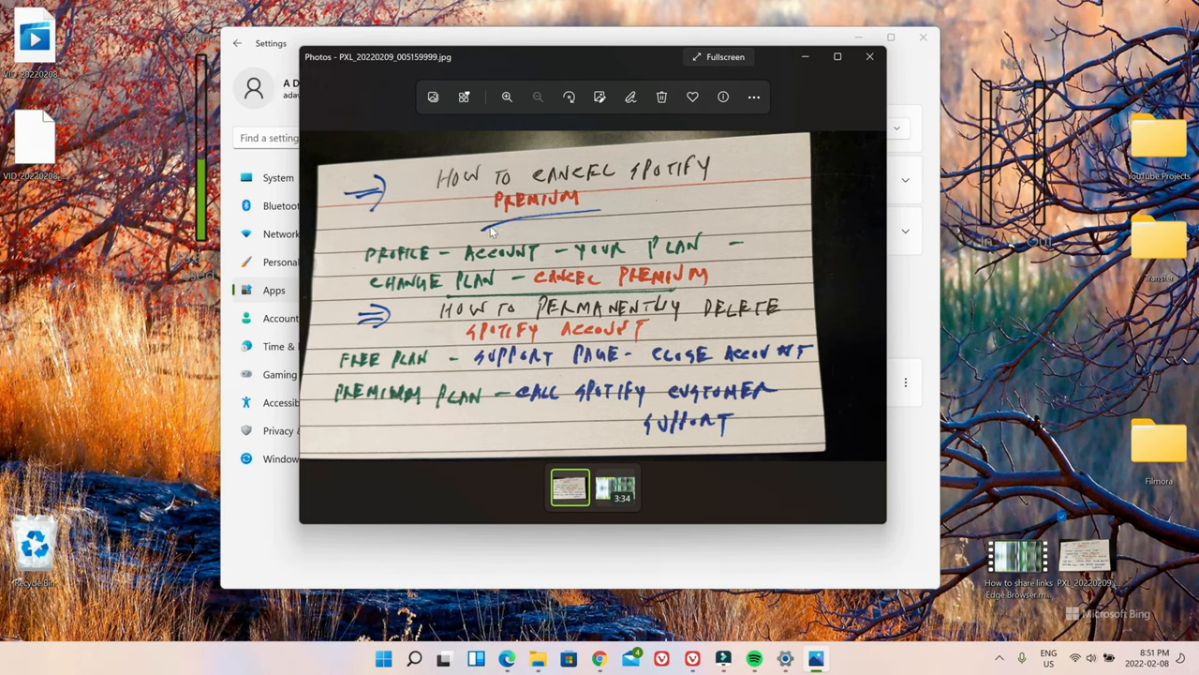
{"action": "mouse_move", "coordinate": [403, 260]}
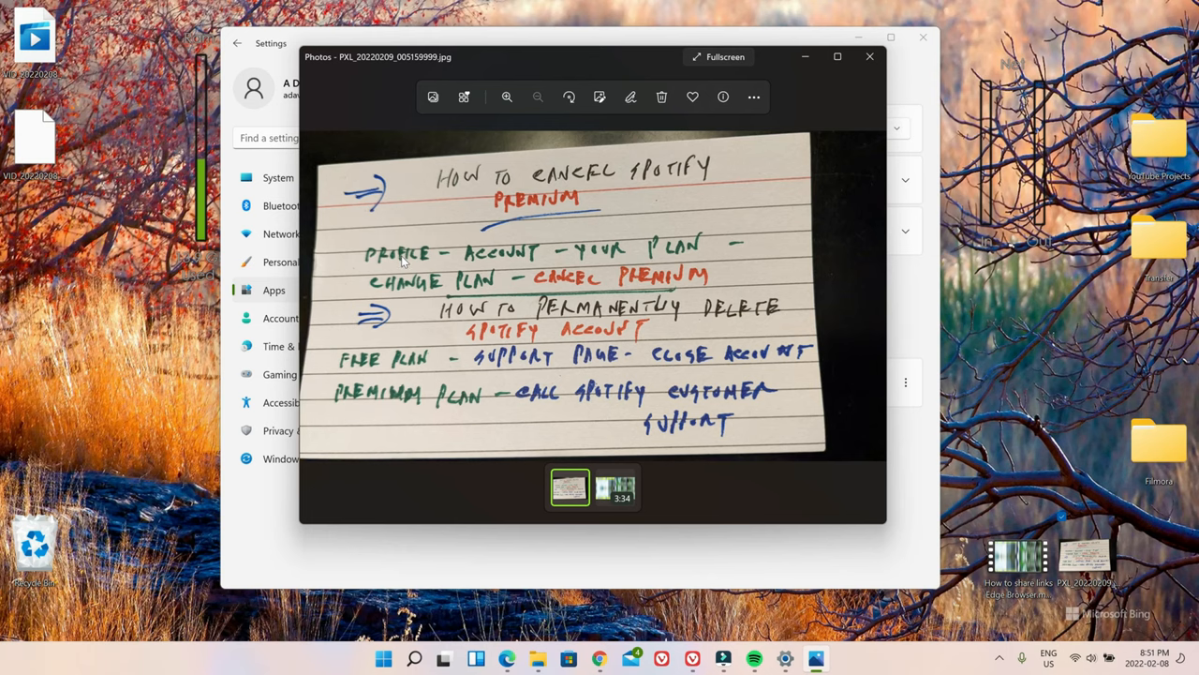
{"action": "mouse_move", "coordinate": [504, 262]}
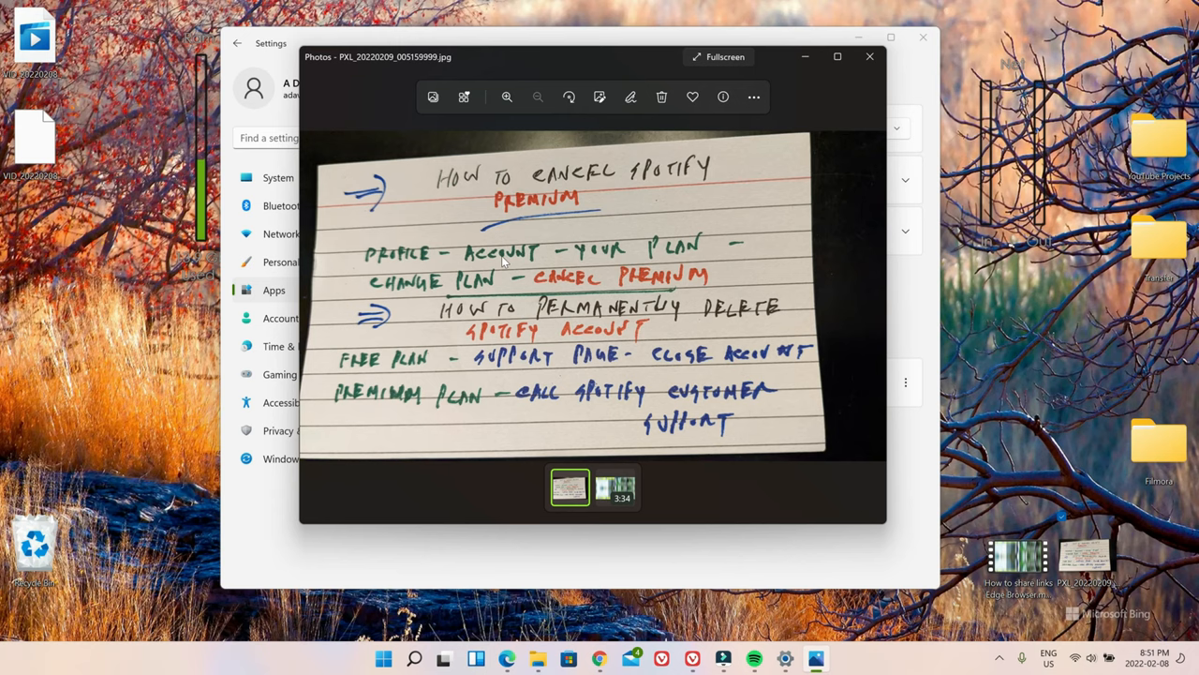
{"action": "mouse_move", "coordinate": [652, 259]}
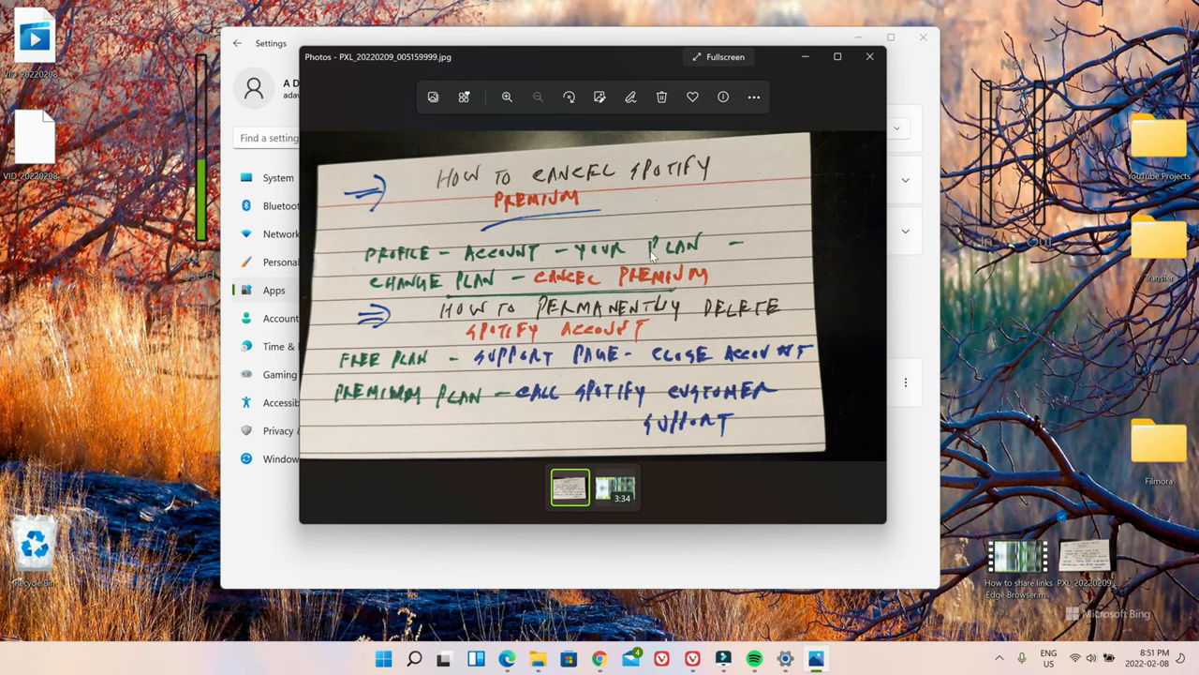
{"action": "mouse_move", "coordinate": [424, 293]}
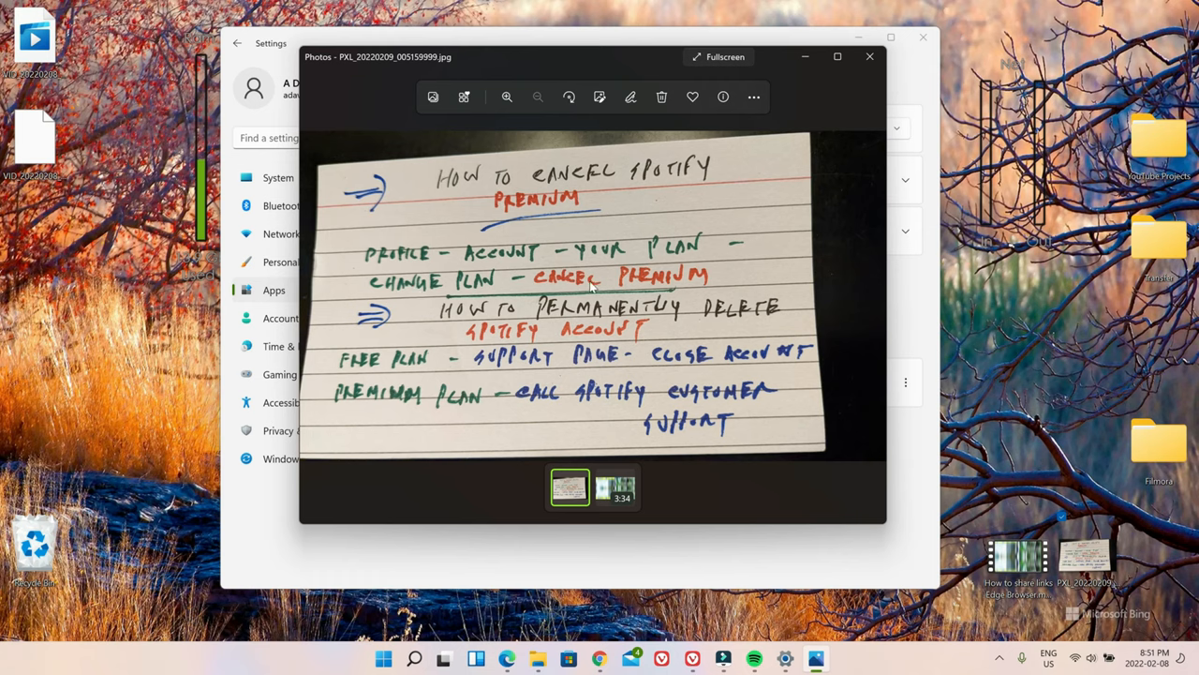
{"action": "mouse_move", "coordinate": [669, 285]}
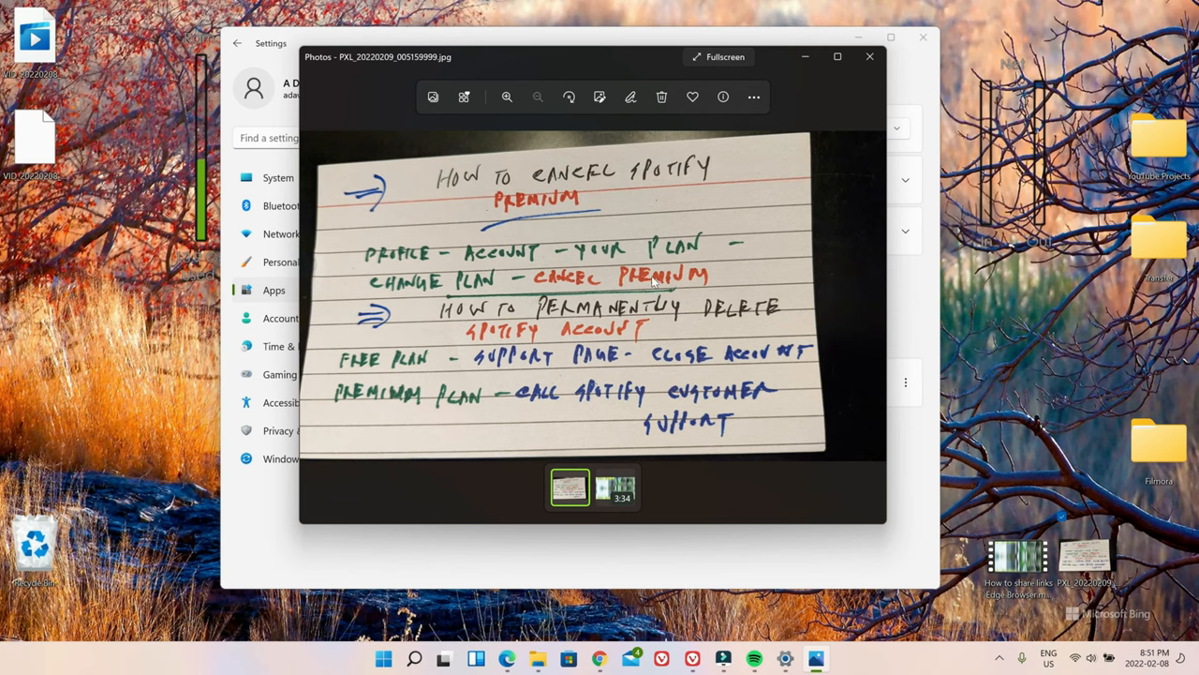
{"action": "mouse_move", "coordinate": [536, 319]}
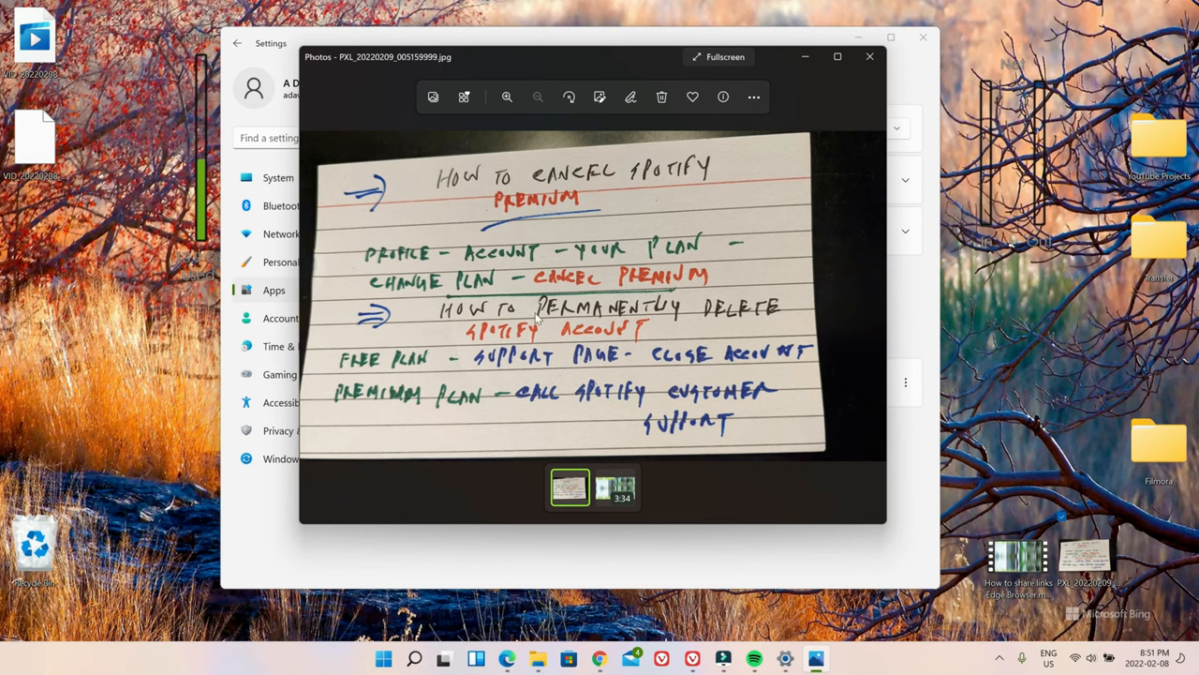
{"action": "mouse_move", "coordinate": [375, 373]}
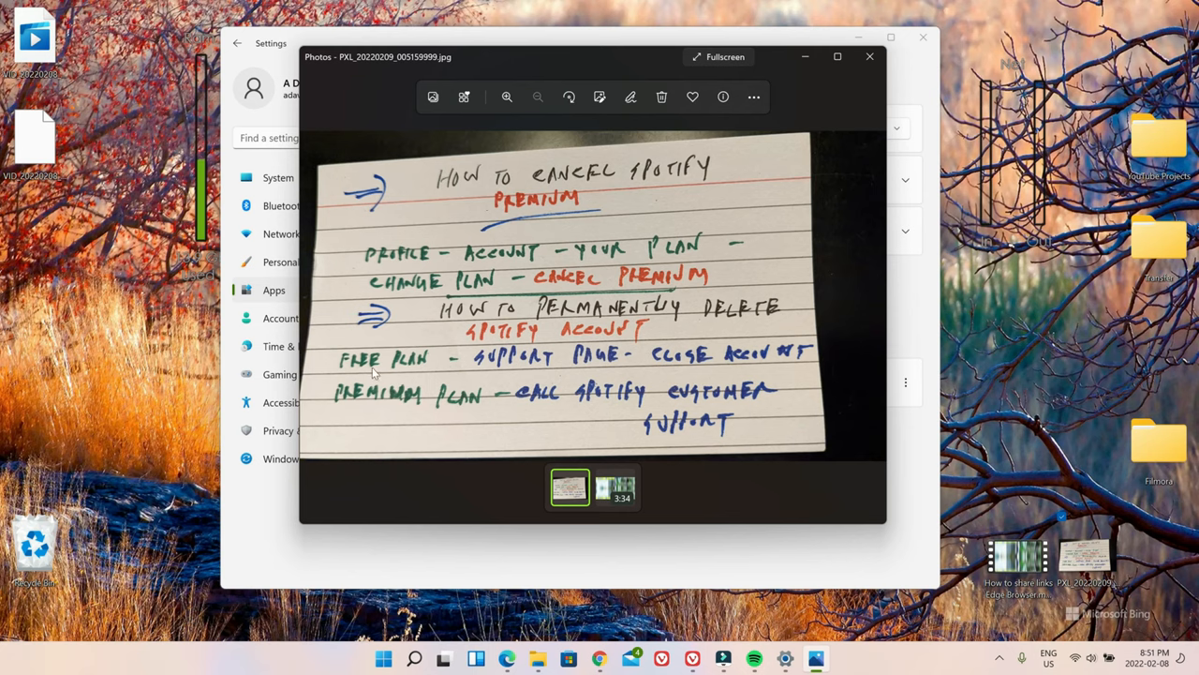
{"action": "mouse_move", "coordinate": [513, 360]}
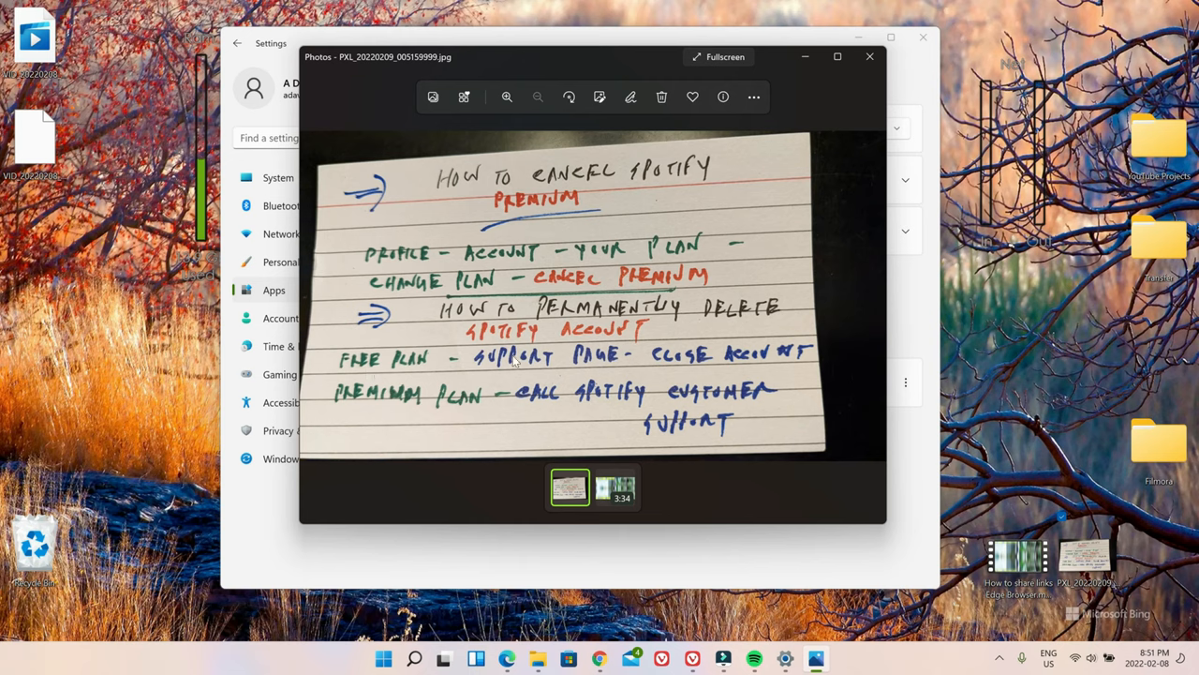
{"action": "mouse_move", "coordinate": [616, 363]}
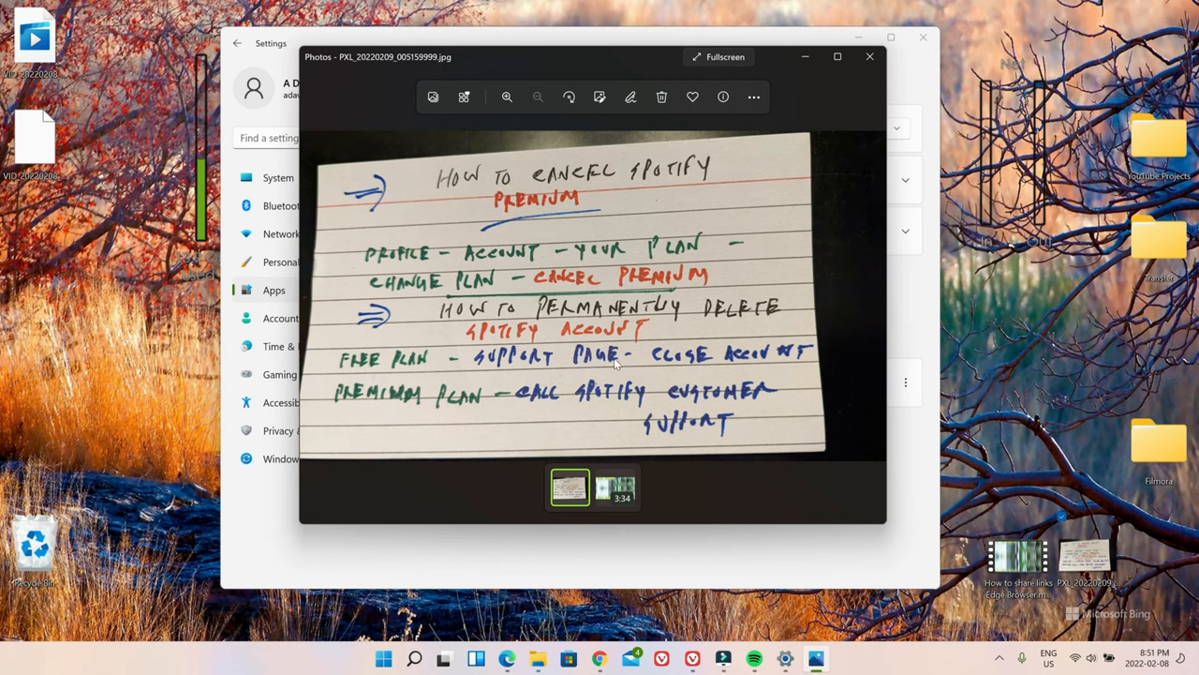
{"action": "mouse_move", "coordinate": [701, 366]}
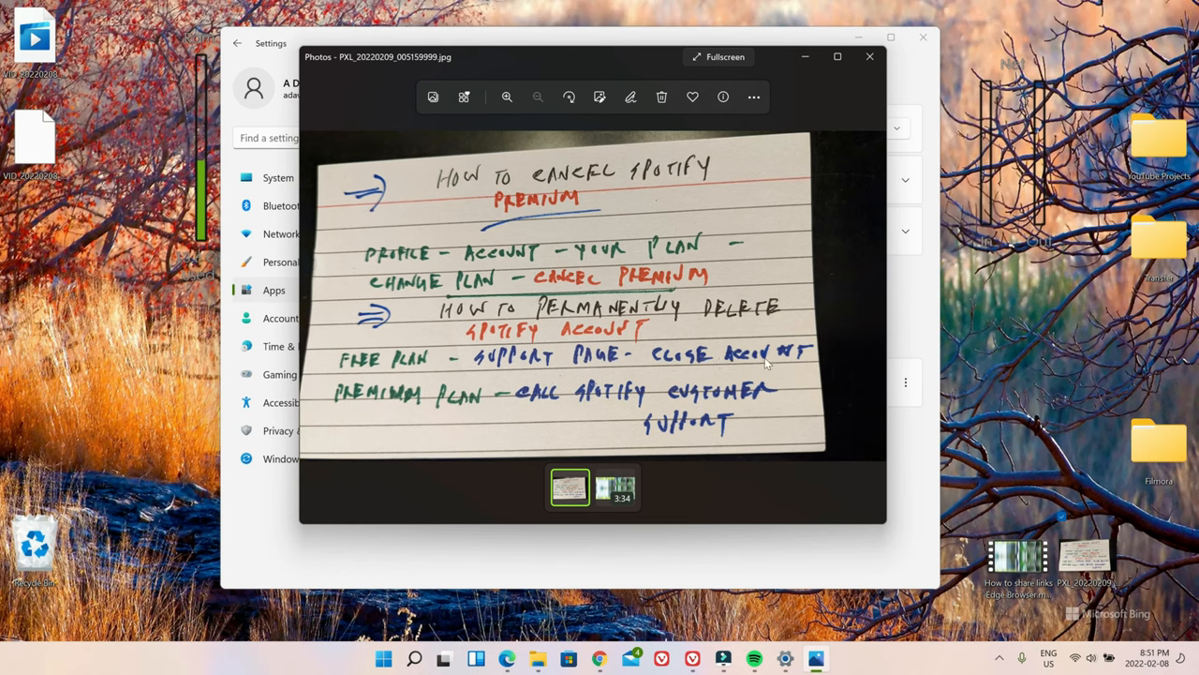
{"action": "mouse_move", "coordinate": [579, 364]}
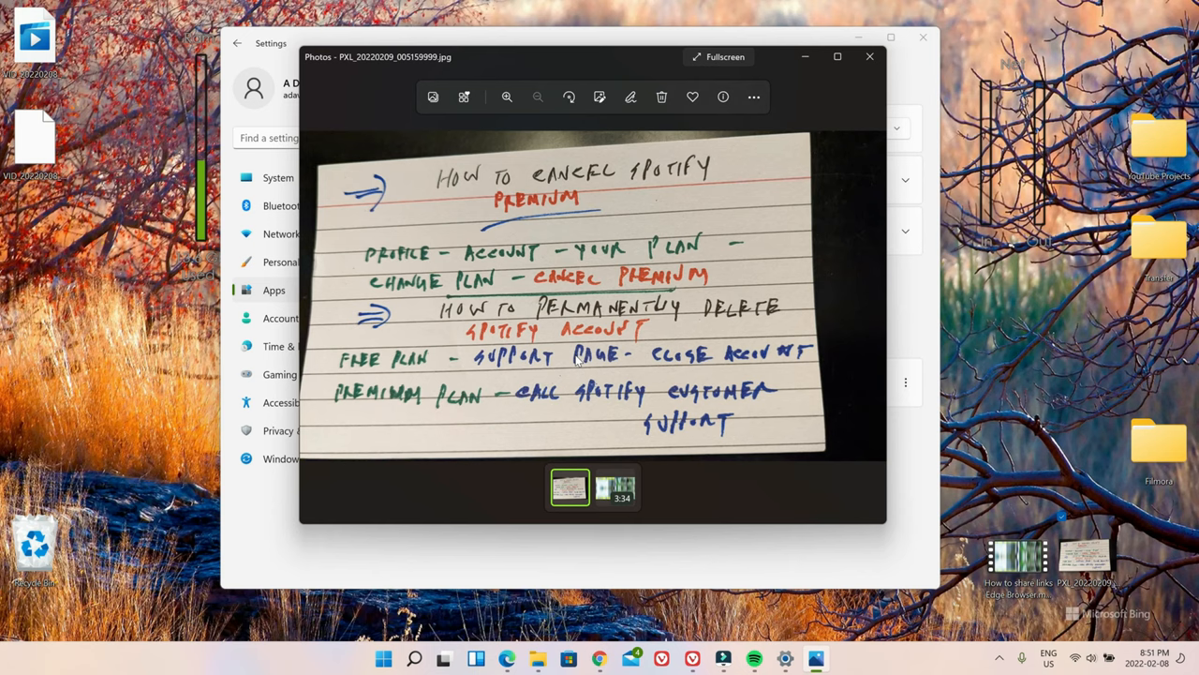
{"action": "mouse_move", "coordinate": [742, 359]}
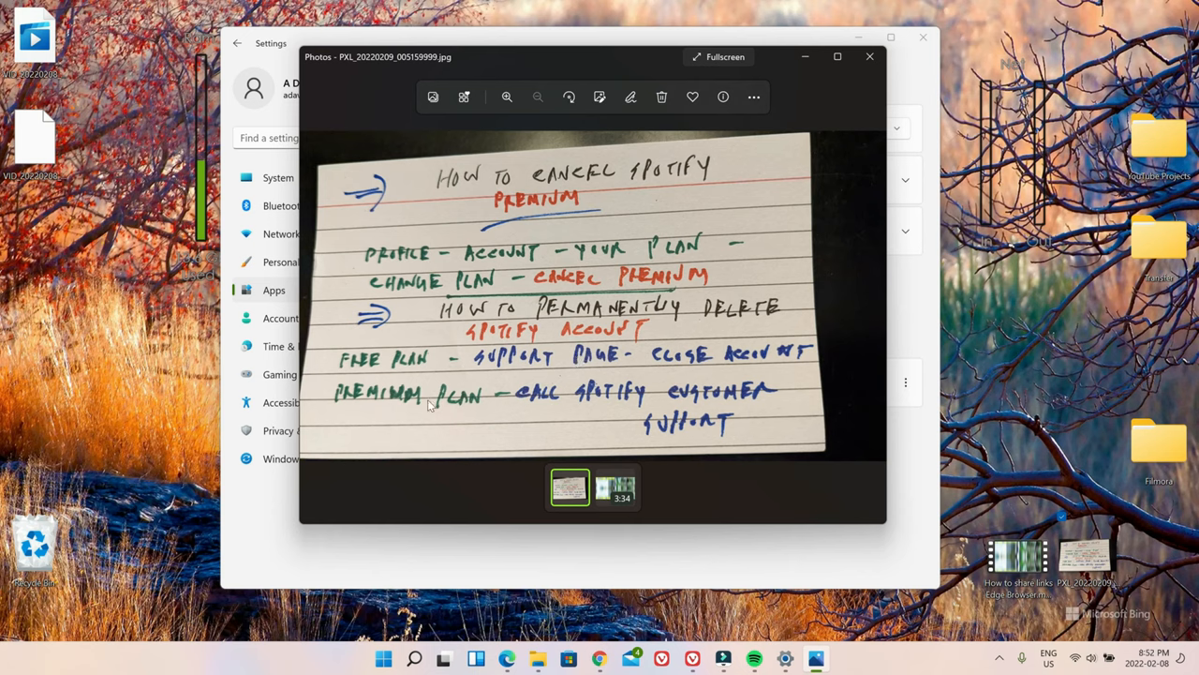
{"action": "mouse_move", "coordinate": [573, 394]}
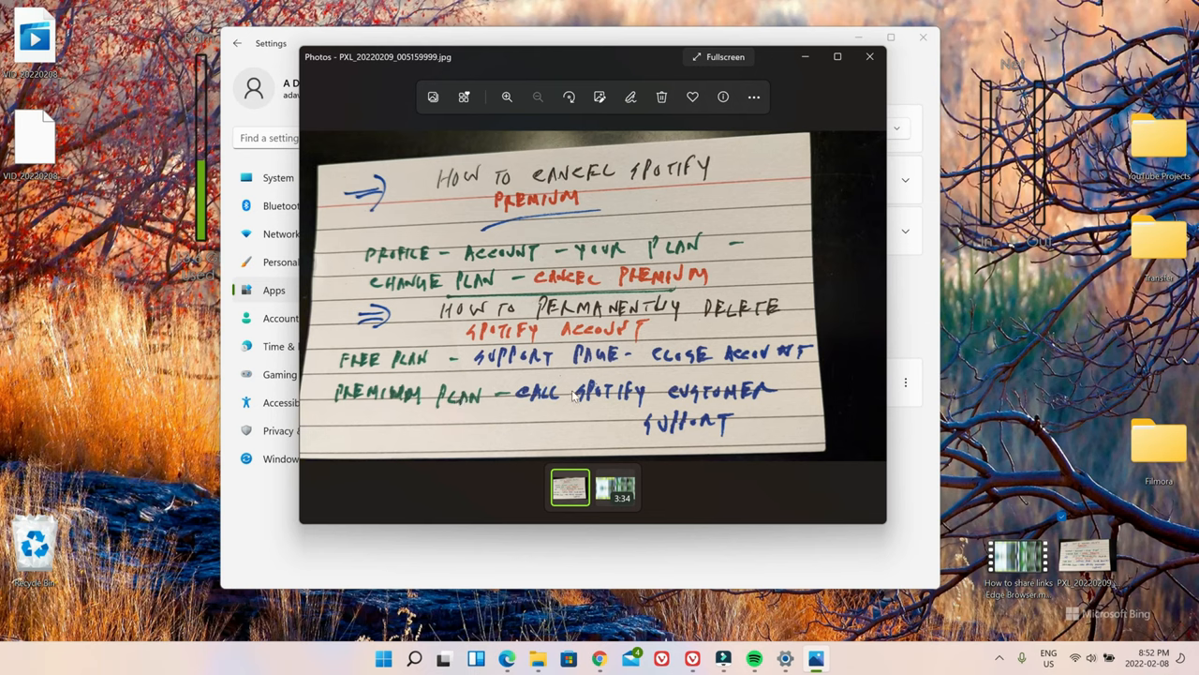
{"action": "mouse_move", "coordinate": [600, 398]}
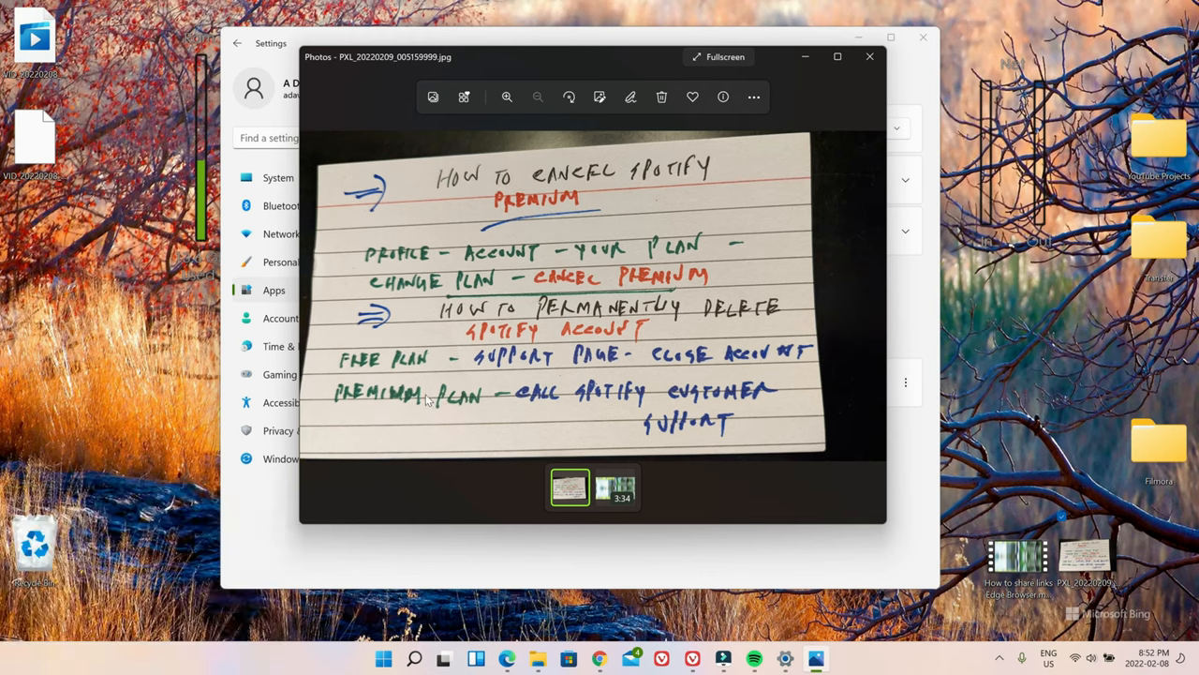
{"action": "mouse_move", "coordinate": [382, 379]}
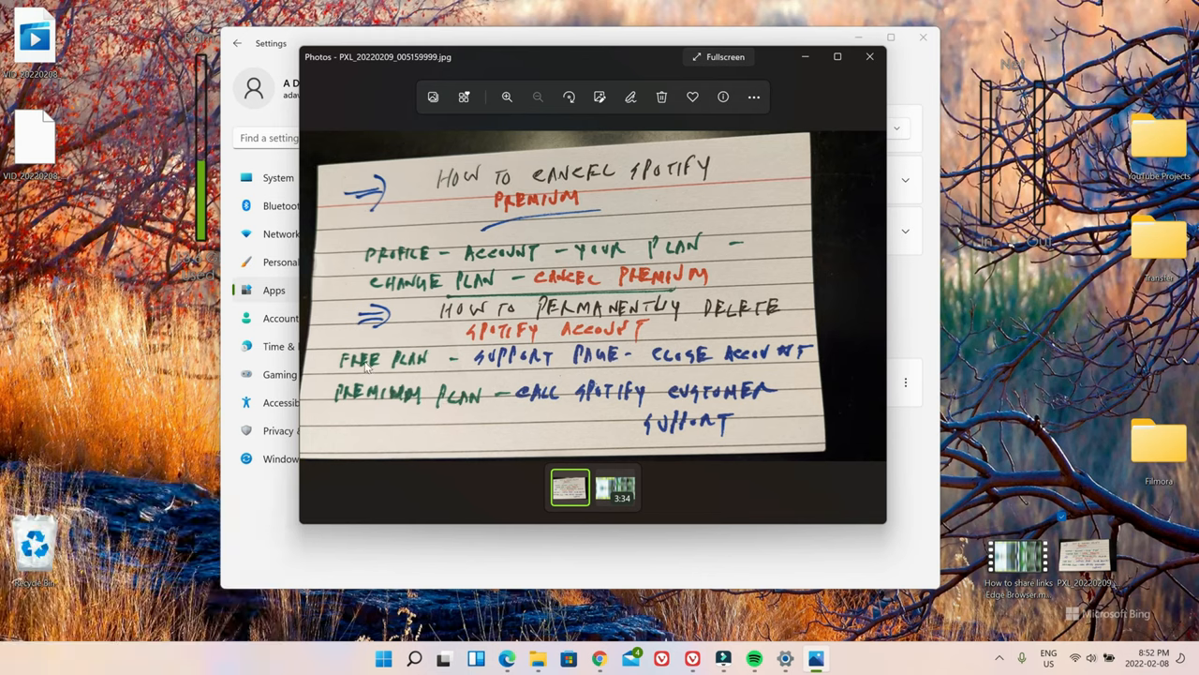
{"action": "mouse_move", "coordinate": [626, 365]}
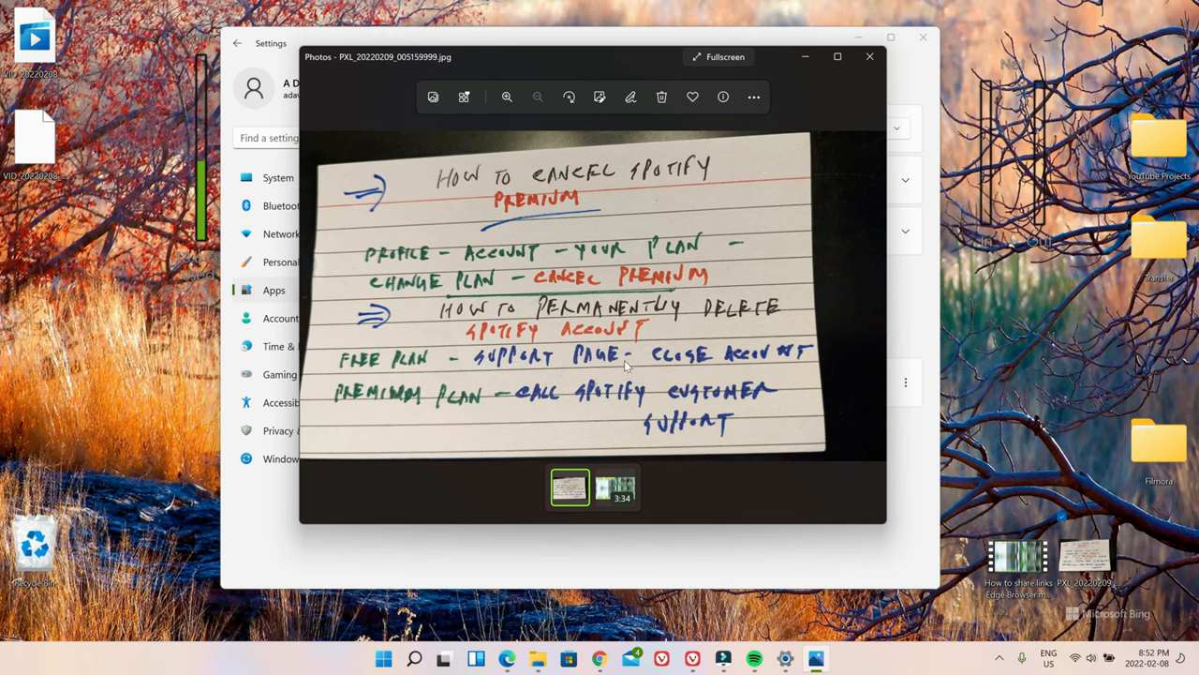
{"action": "mouse_move", "coordinate": [542, 369]}
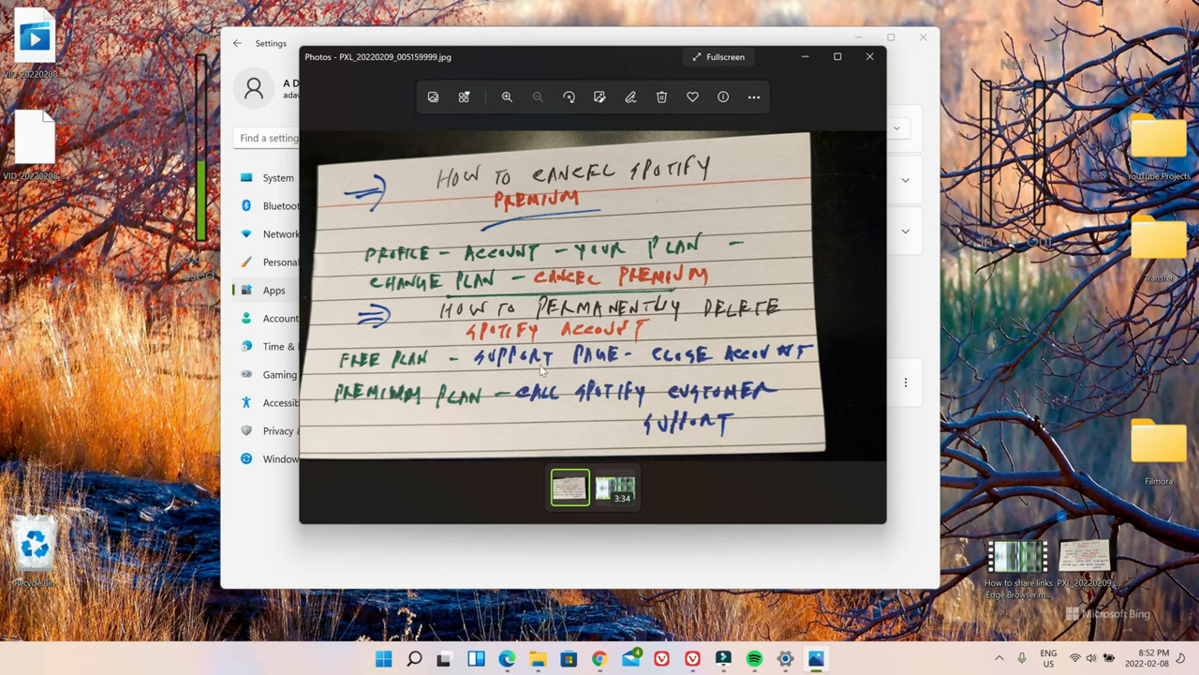
{"action": "mouse_move", "coordinate": [553, 371]}
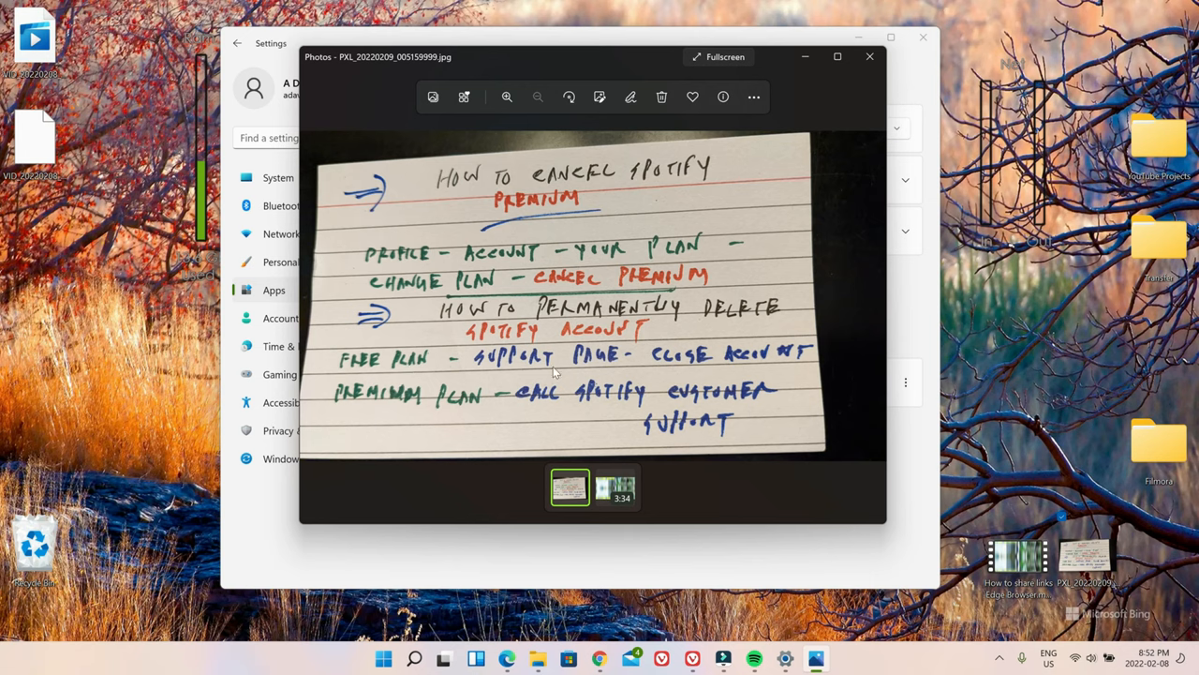
{"action": "mouse_move", "coordinate": [729, 356]}
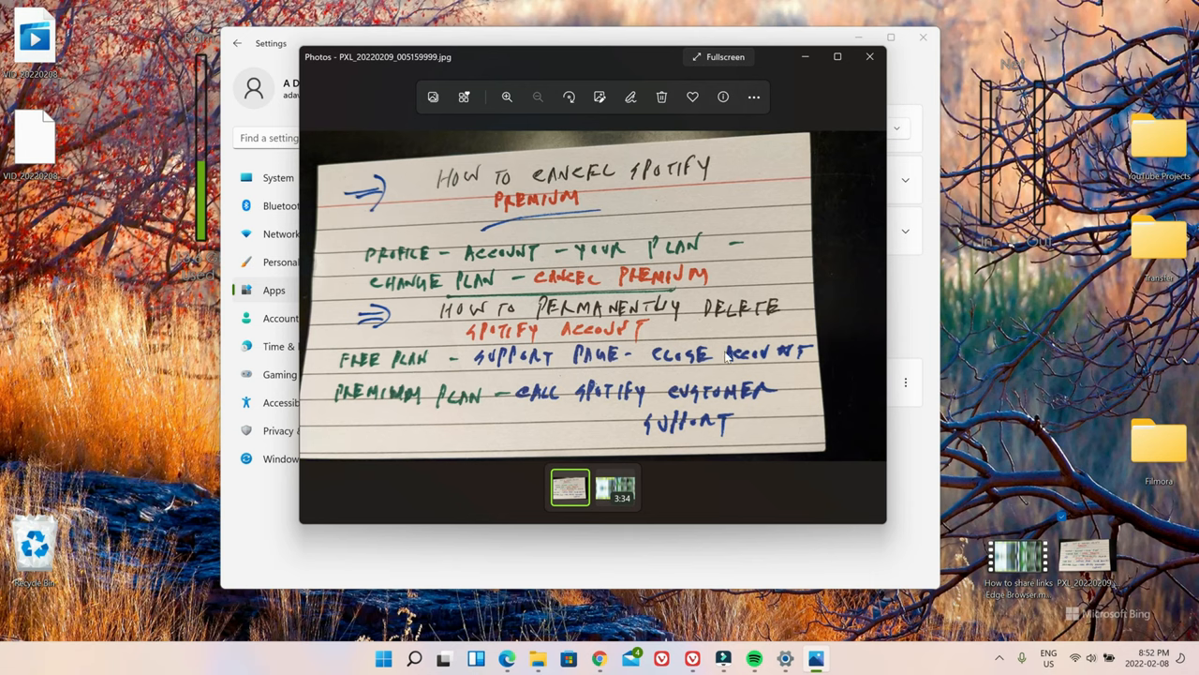